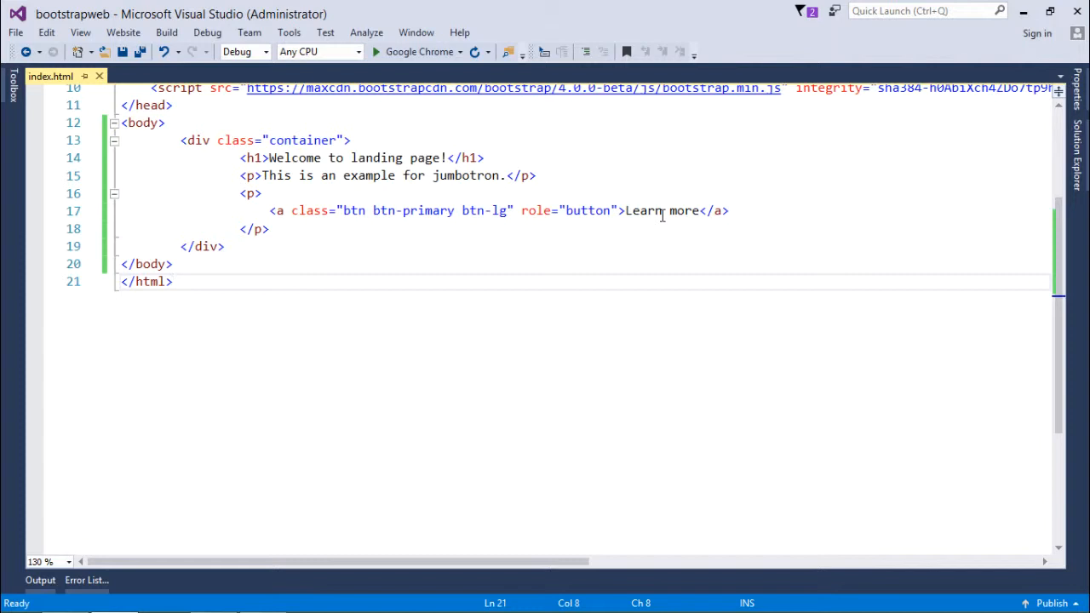
# - Wrap the heading, paragraph and Learn more button in <div class="jumbotron"> and save index.html
pyautogui.click(368, 156)
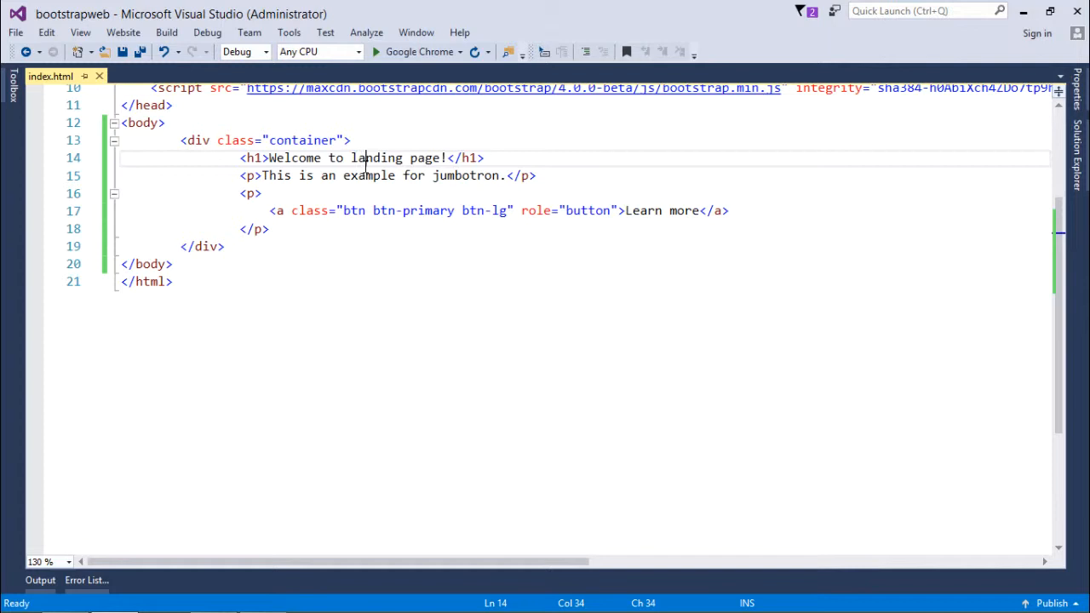
pyautogui.click(491, 212)
pyautogui.write('<div class="jumbotron">')
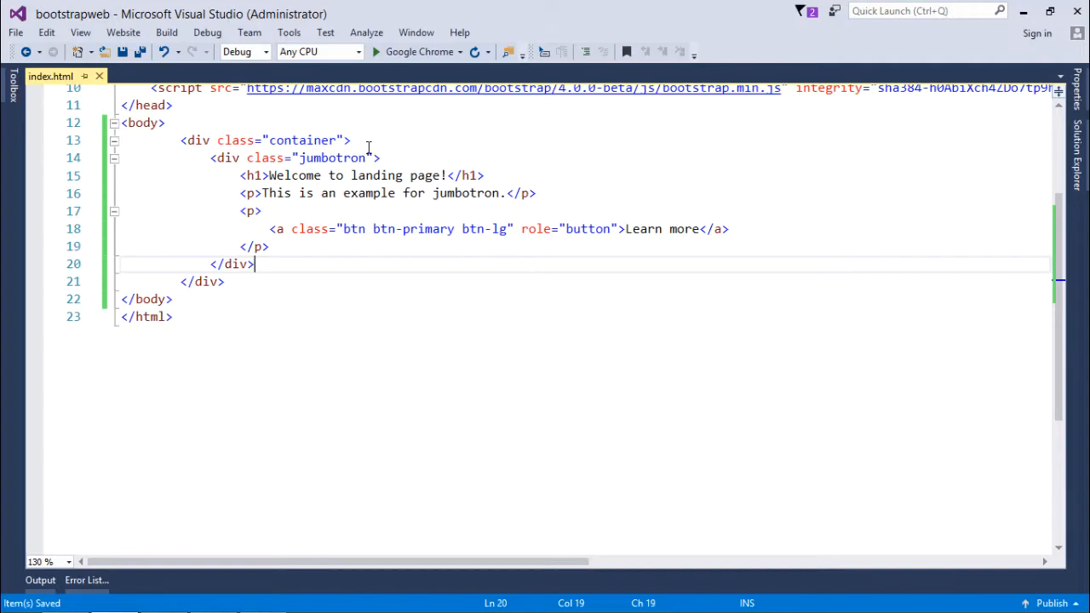
# - Refresh localhost/bootstrapweb/index.html in Chrome to see the grey jumbotron with the Learn more button
pyautogui.click(412, 51)
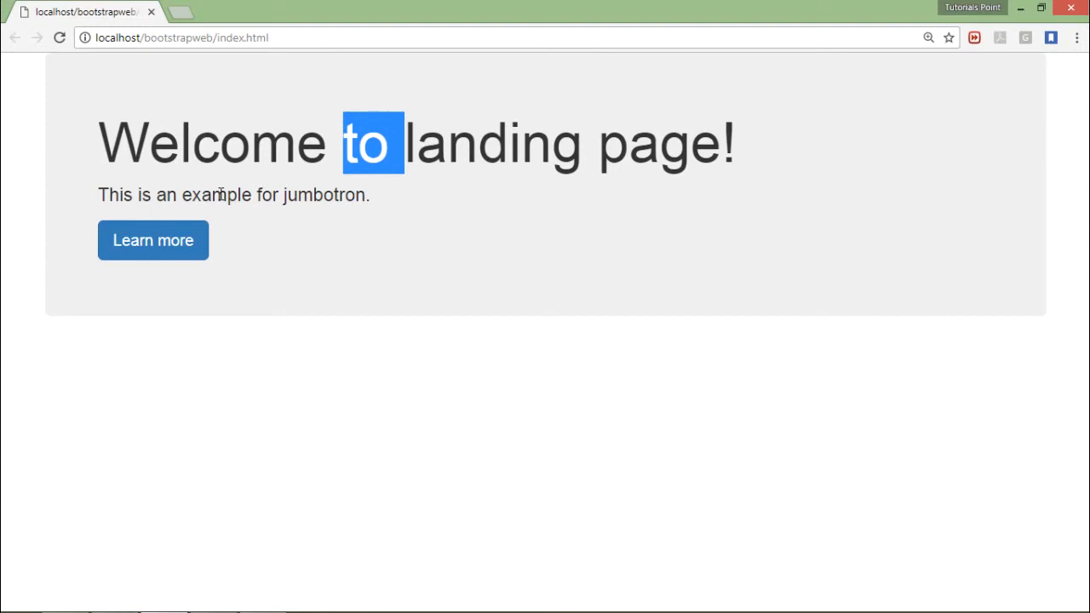
pyautogui.click(235, 150)
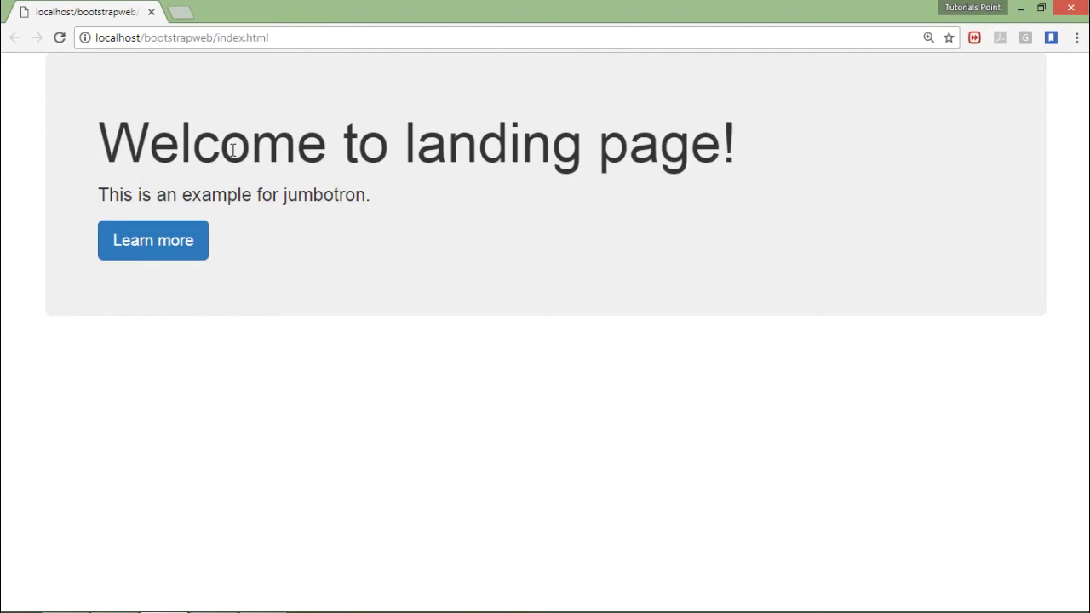